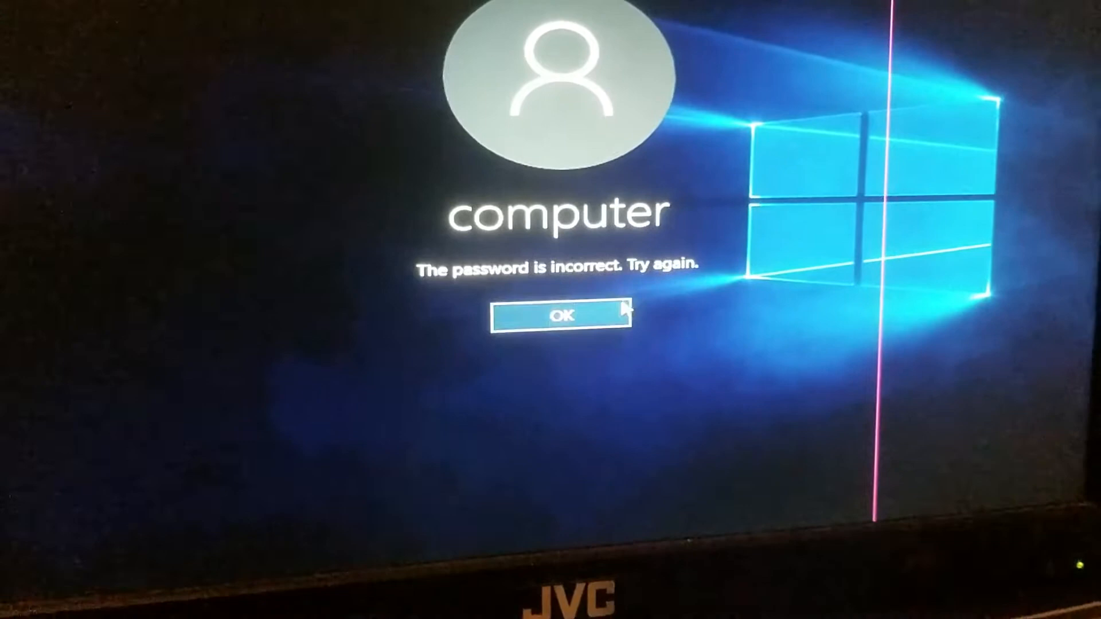
# Step: Dismiss the 'The password is incorrect' message to return to the password box with its hint
pyautogui.click(560, 315)
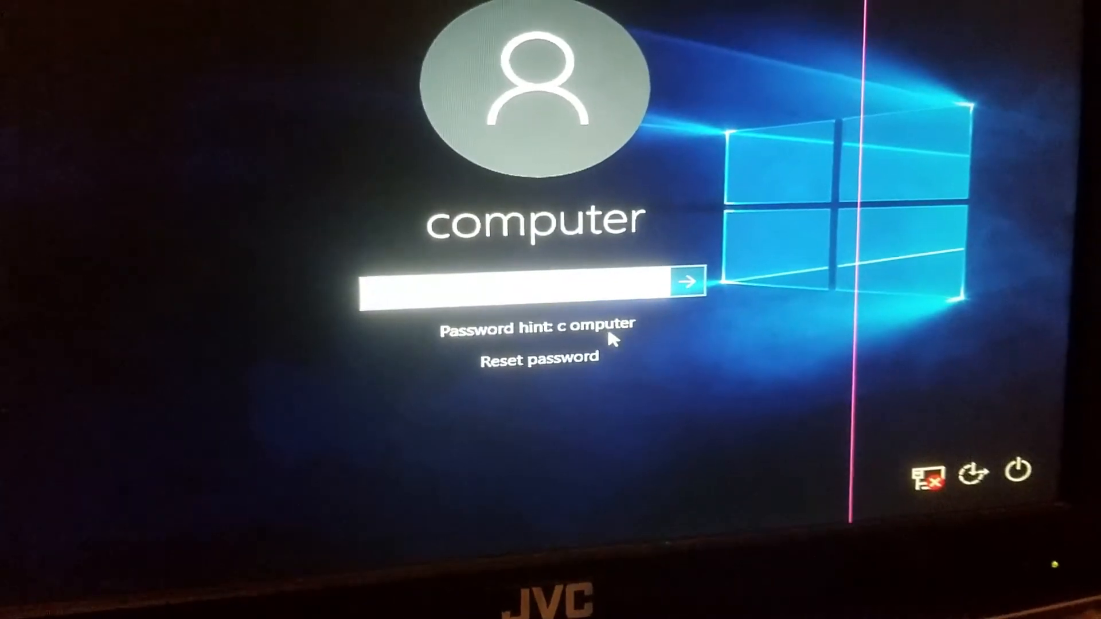